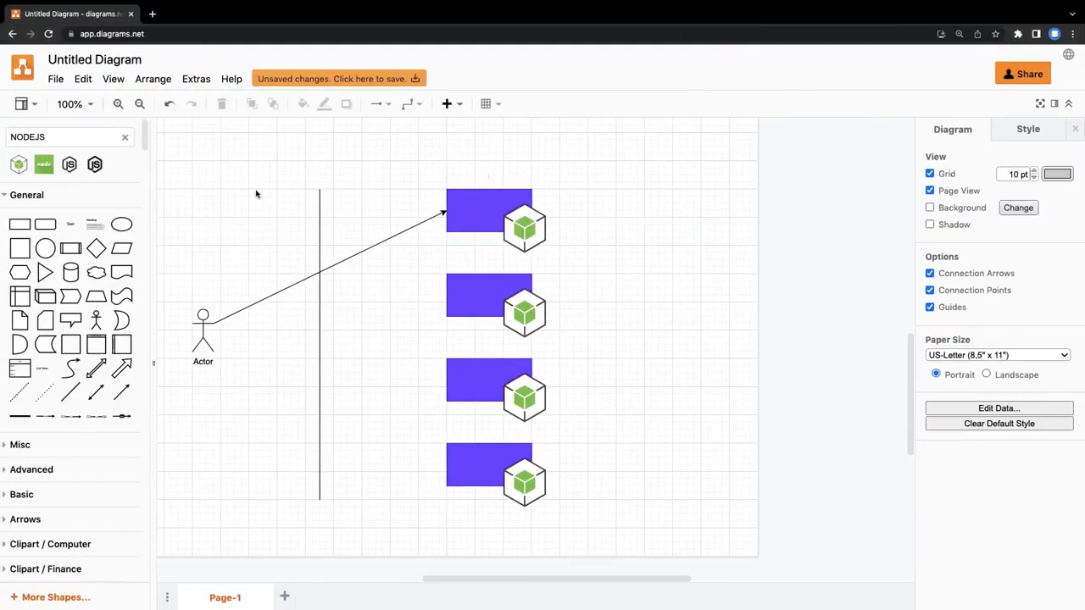
Label the top purple box 'Restaurant Service' and the second box 'User Service'.
{"action": "left_click", "coordinate": [488, 212]}
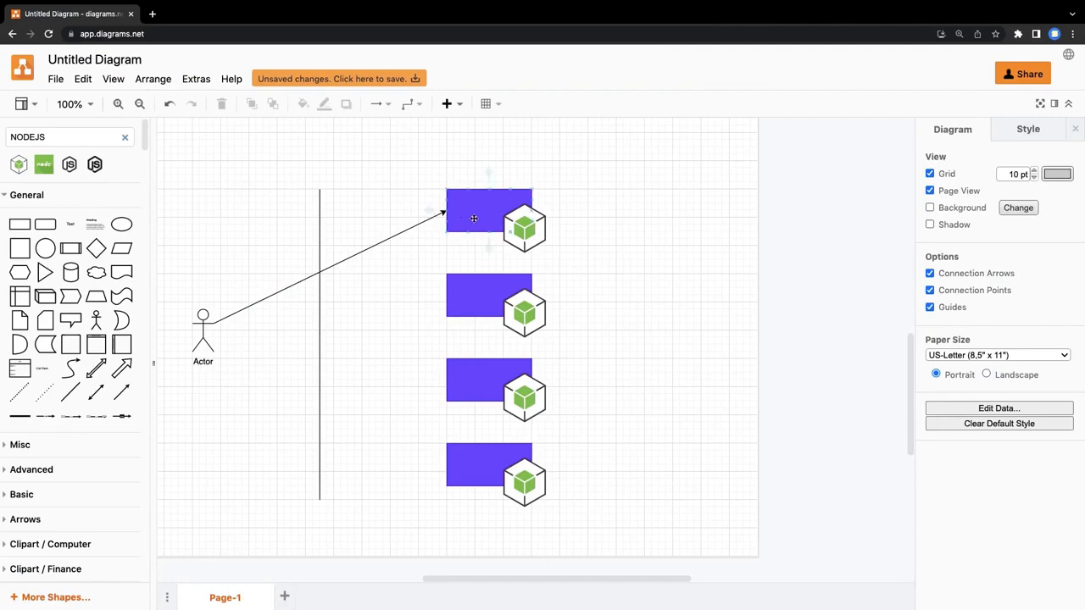
{"action": "left_click", "coordinate": [474, 219]}
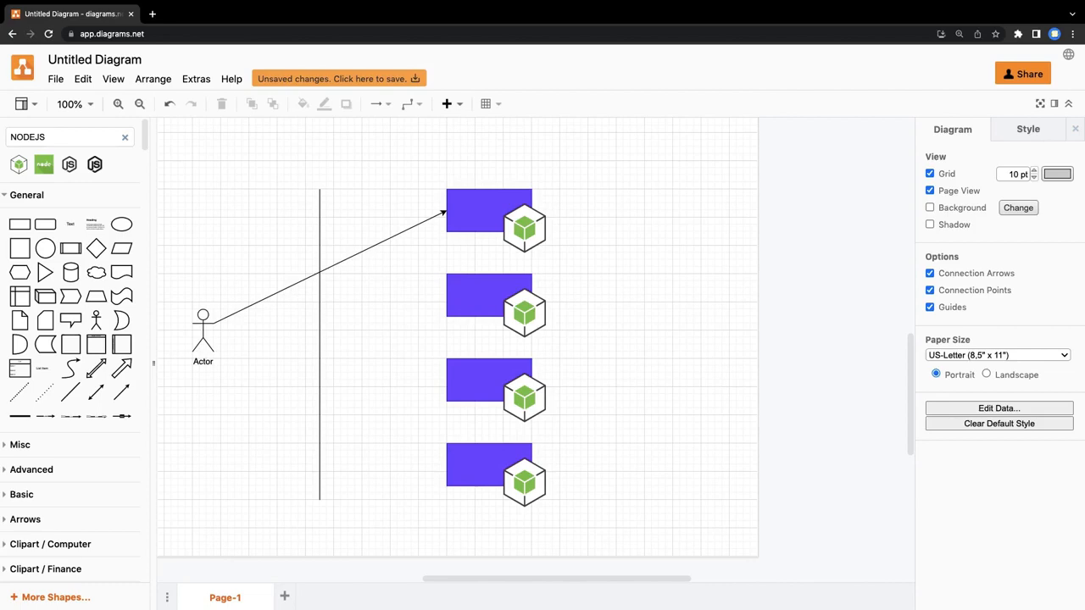
{"action": "mouse_move", "coordinate": [478, 217]}
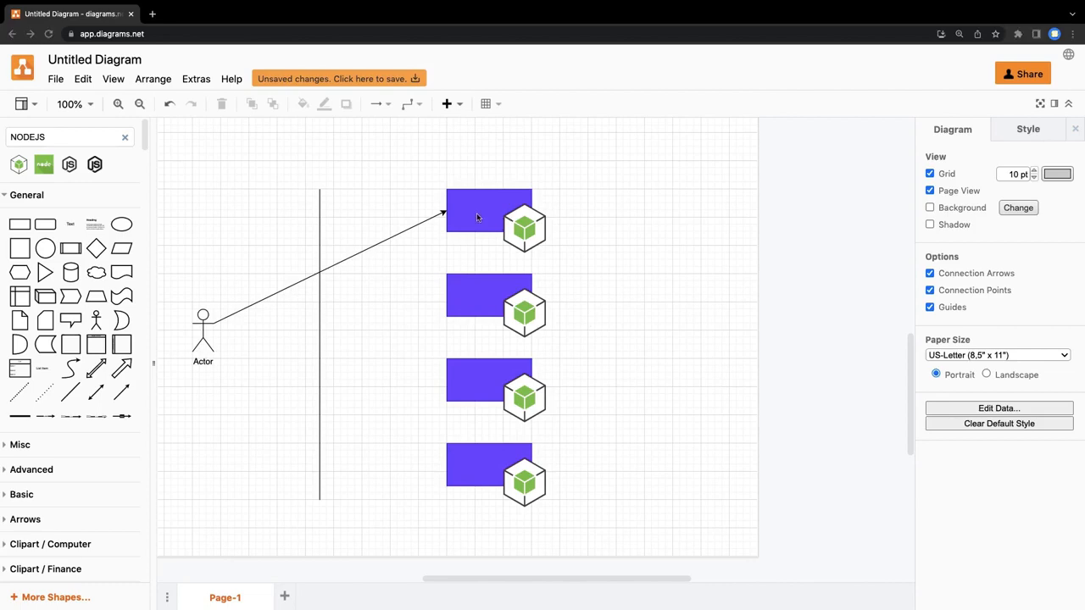
{"action": "double_click", "coordinate": [488, 210]}
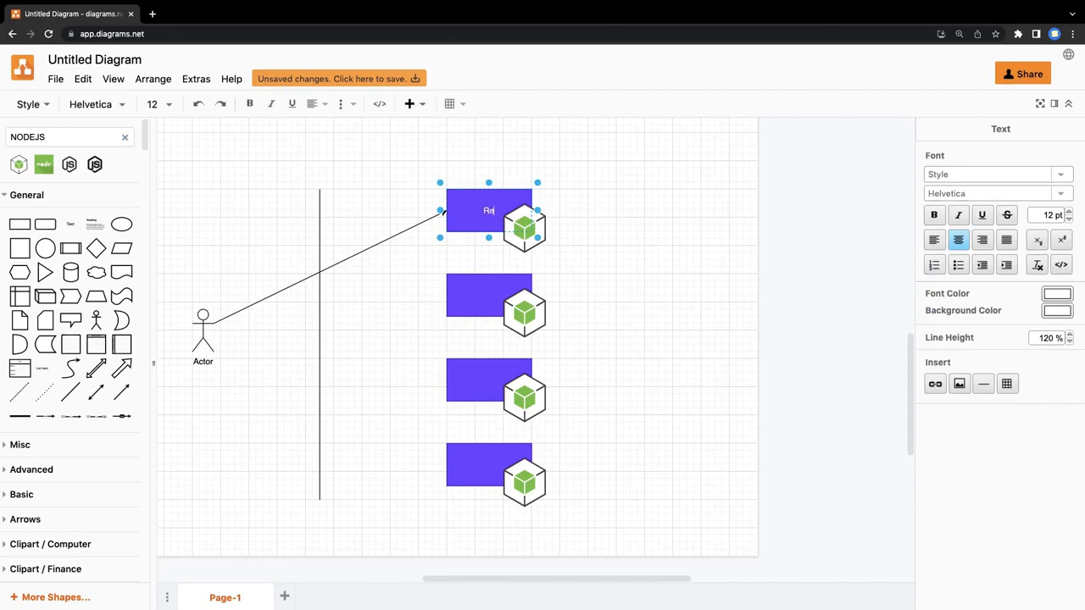
{"action": "type", "text": "Restaurant Ser"}
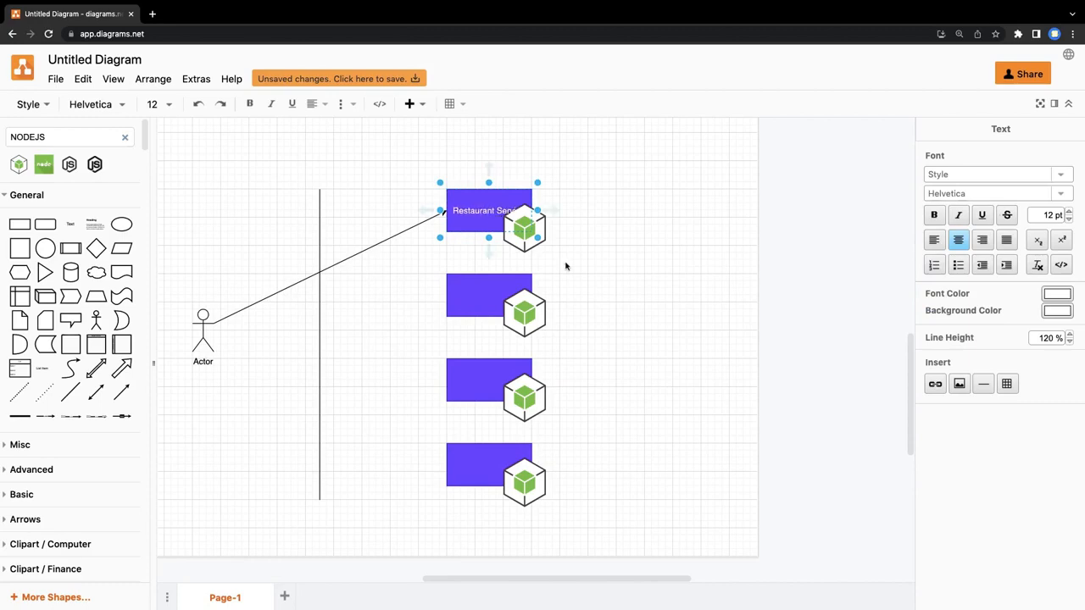
{"action": "left_click", "coordinate": [618, 244]}
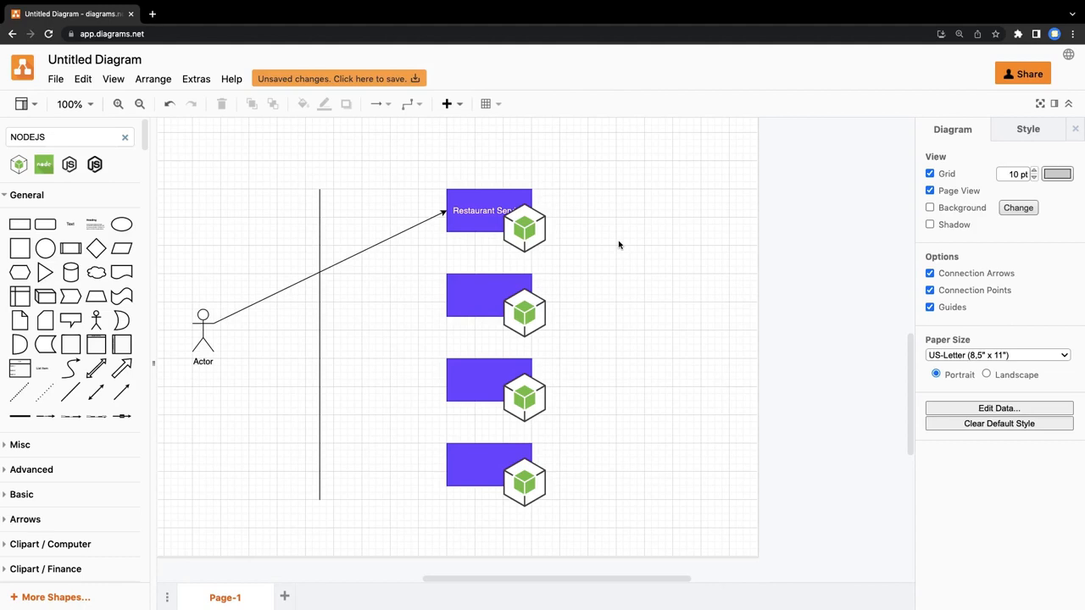
{"action": "mouse_move", "coordinate": [500, 268]}
{"action": "type", "text": "User Ser"}
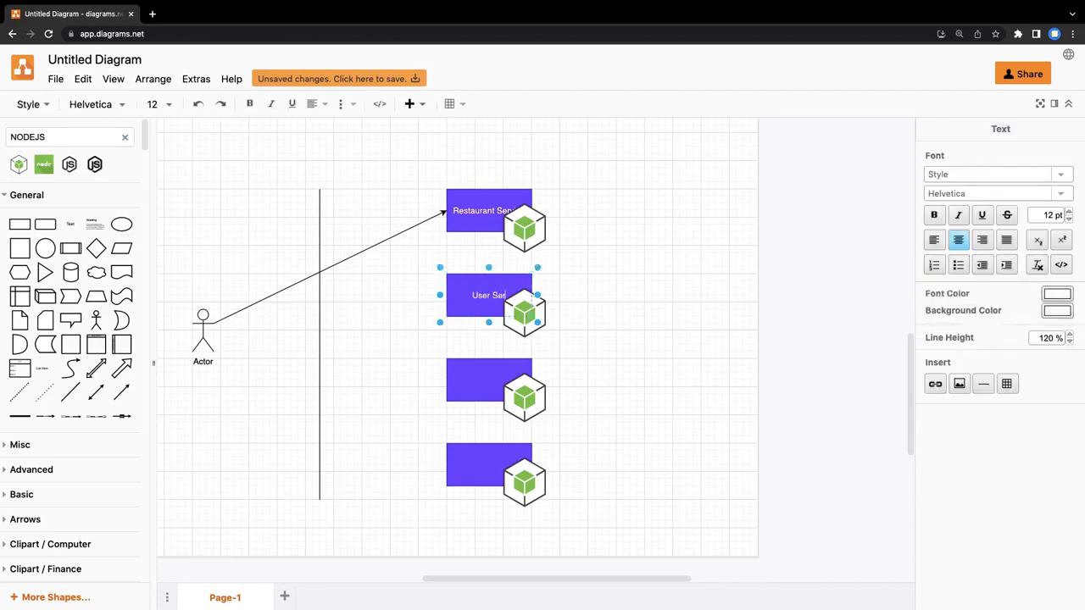
{"action": "left_click", "coordinate": [366, 337]}
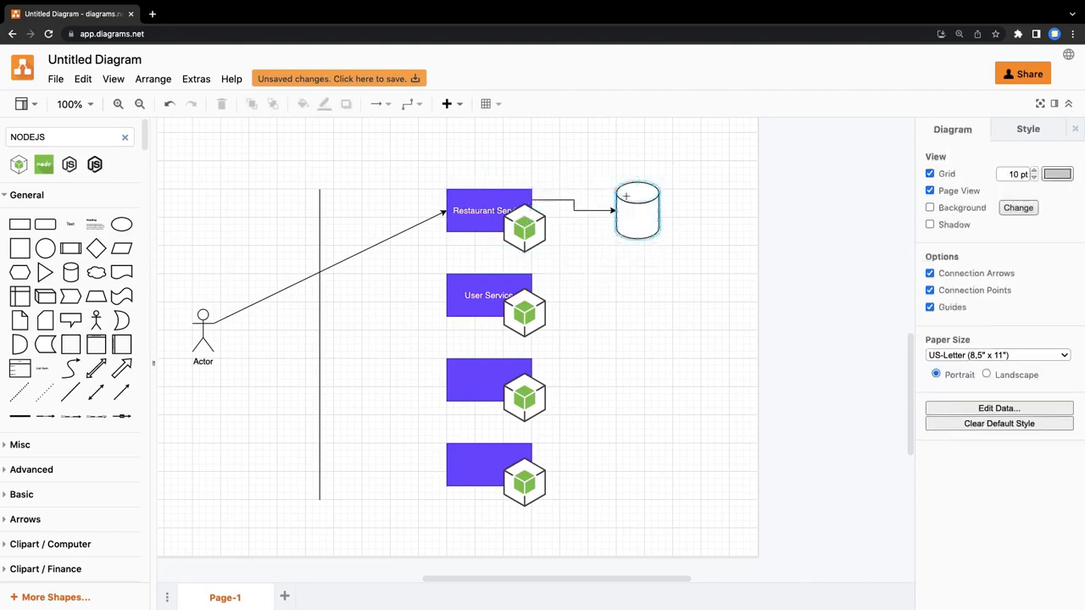
Label the database cylinder beside Restaurant Service 'DB'.
{"action": "left_click", "coordinate": [563, 200]}
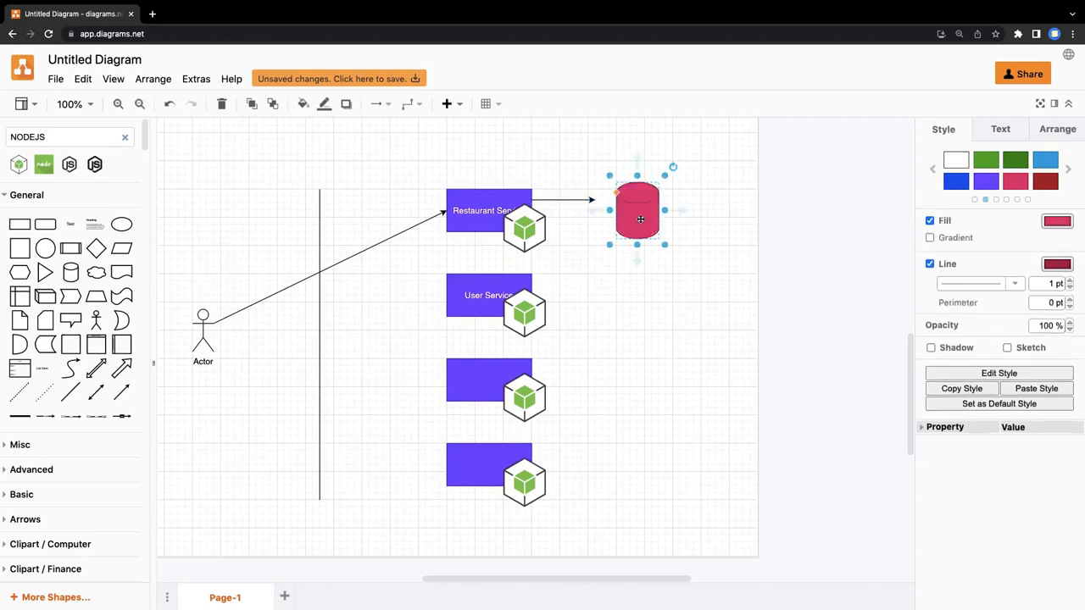
{"action": "double_click", "coordinate": [638, 210]}
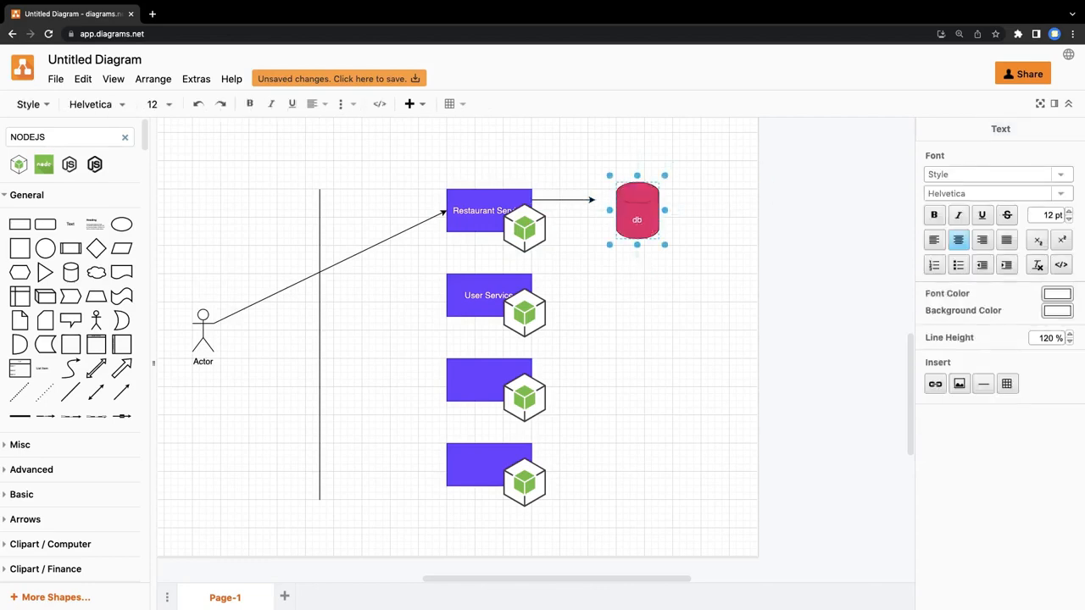
{"action": "type", "text": "DB"}
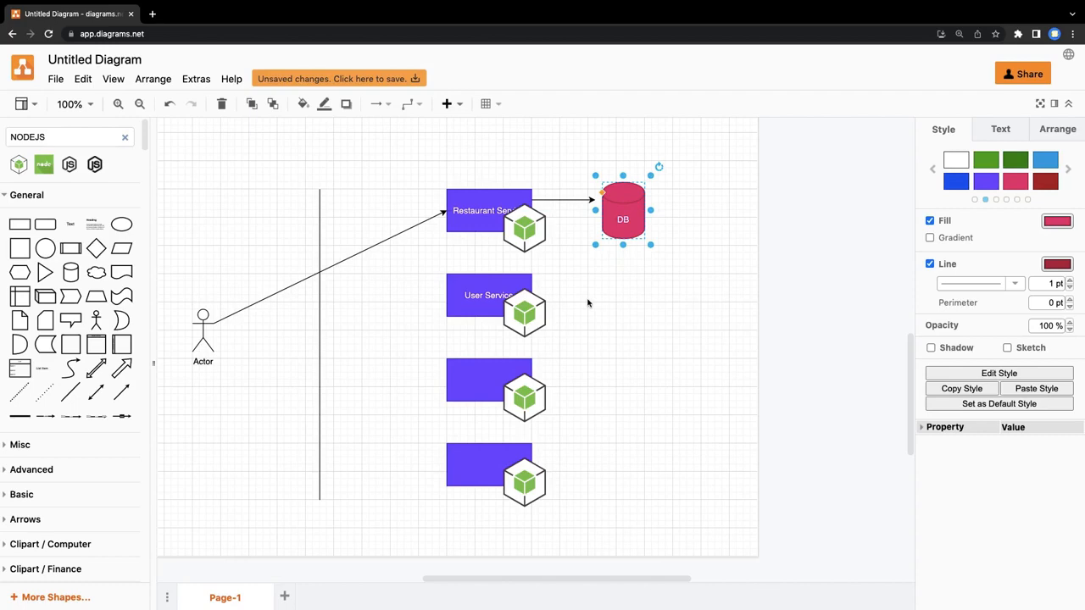
{"action": "left_click", "coordinate": [489, 210]}
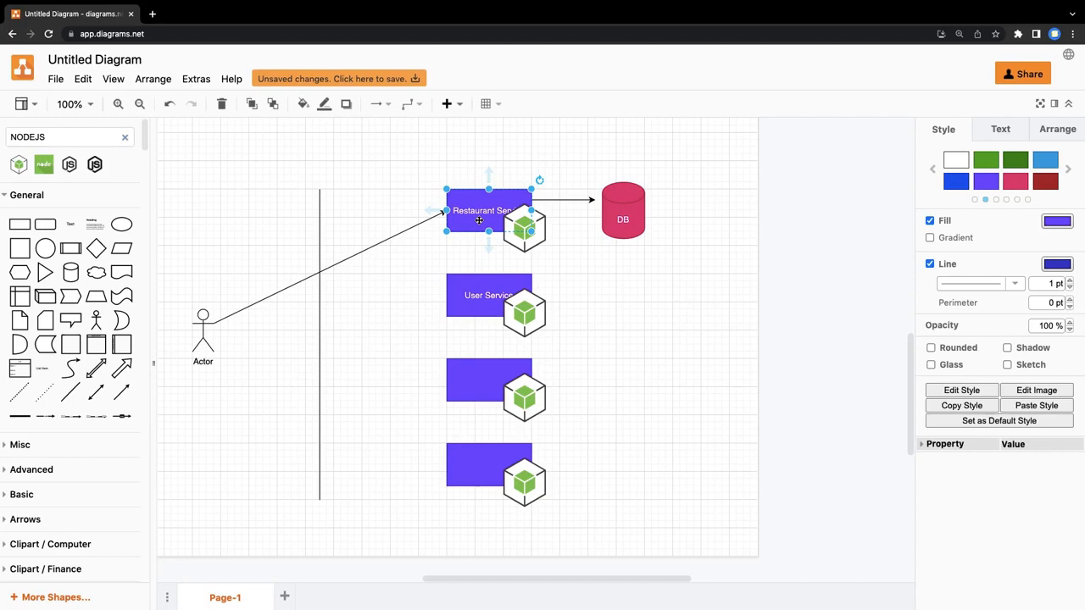
{"action": "left_click", "coordinate": [488, 295]}
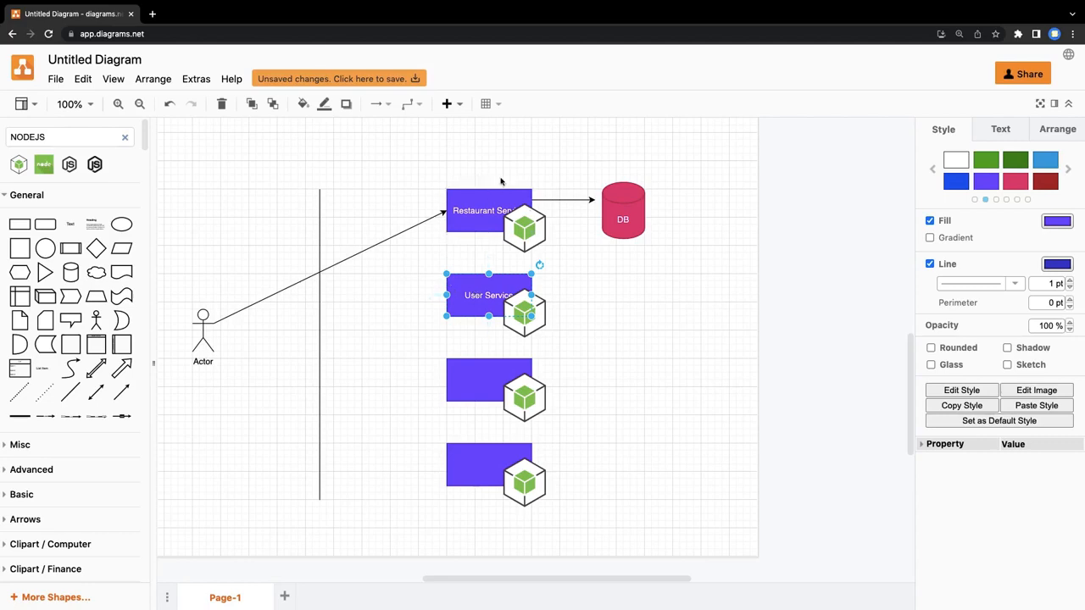
{"action": "left_click", "coordinate": [488, 210]}
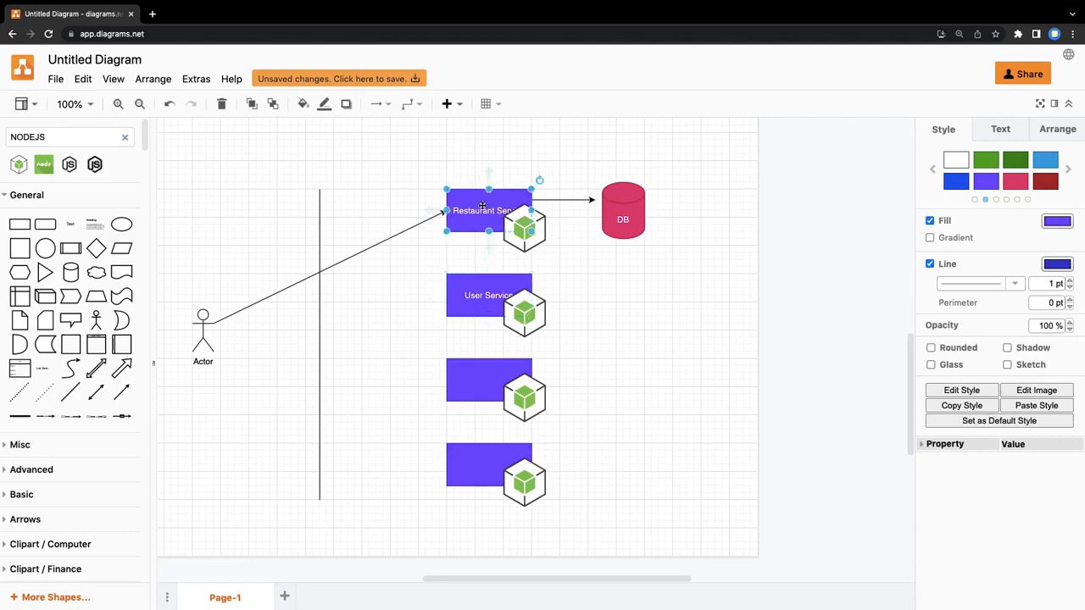
{"action": "left_click", "coordinate": [431, 334]}
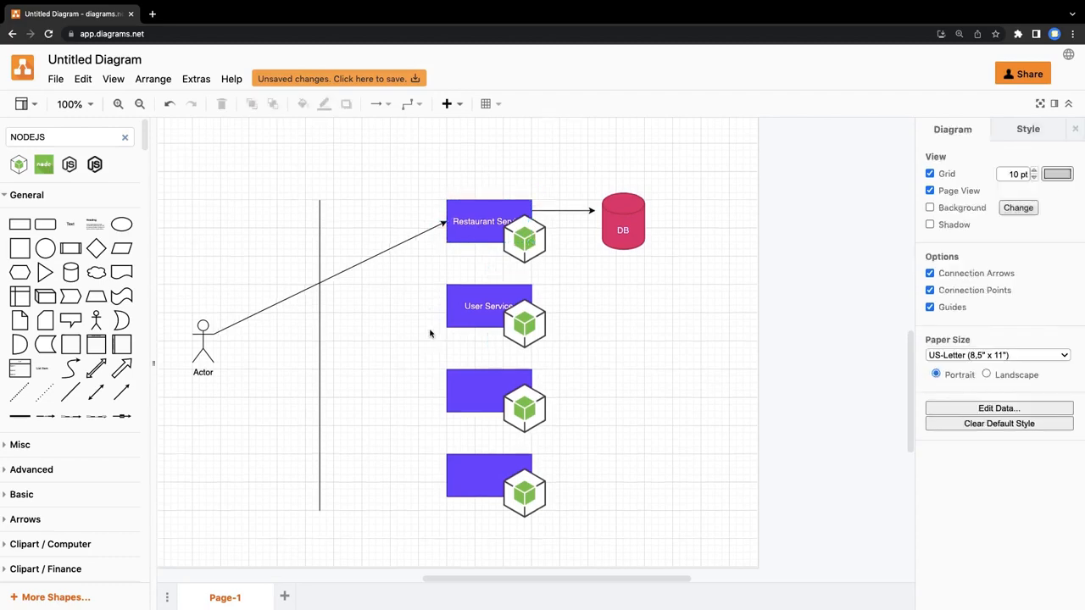
{"action": "left_click", "coordinate": [488, 220]}
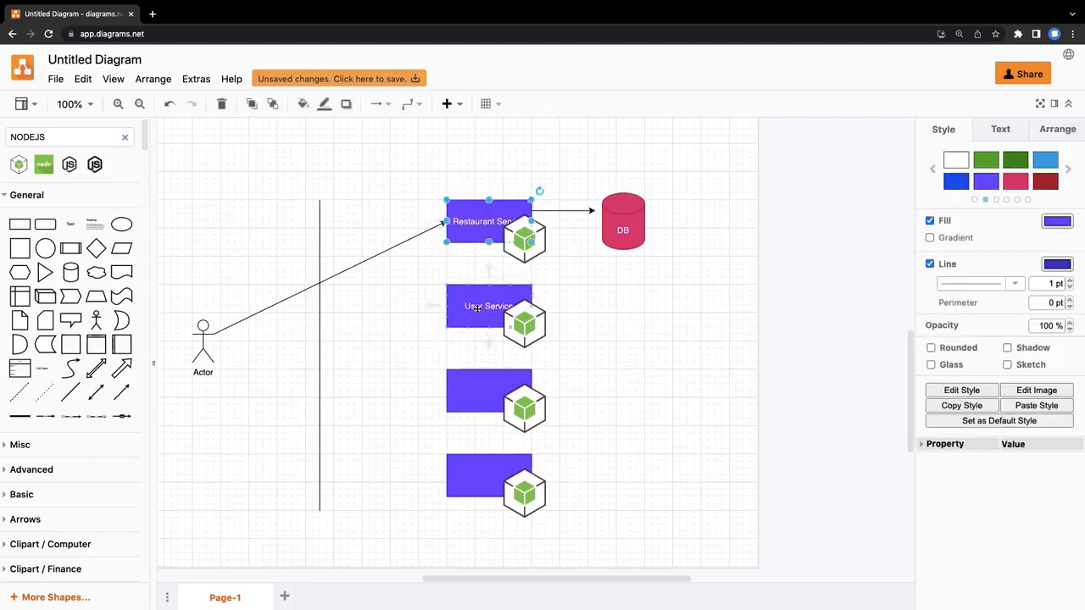
{"action": "left_click", "coordinate": [489, 305]}
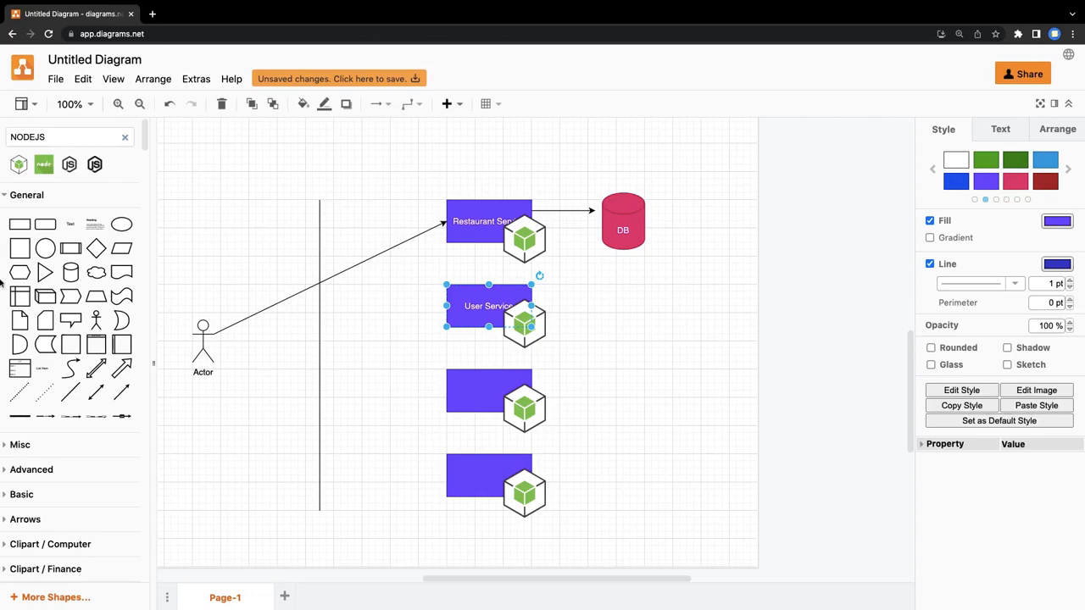
Place the SEVELTE KIT box below NEXT JS and finish its label.
{"action": "left_click_drag", "start_coordinate": [263, 270], "coordinate": [348, 305]}
{"action": "type", "text": "SEVELTE KIT"}
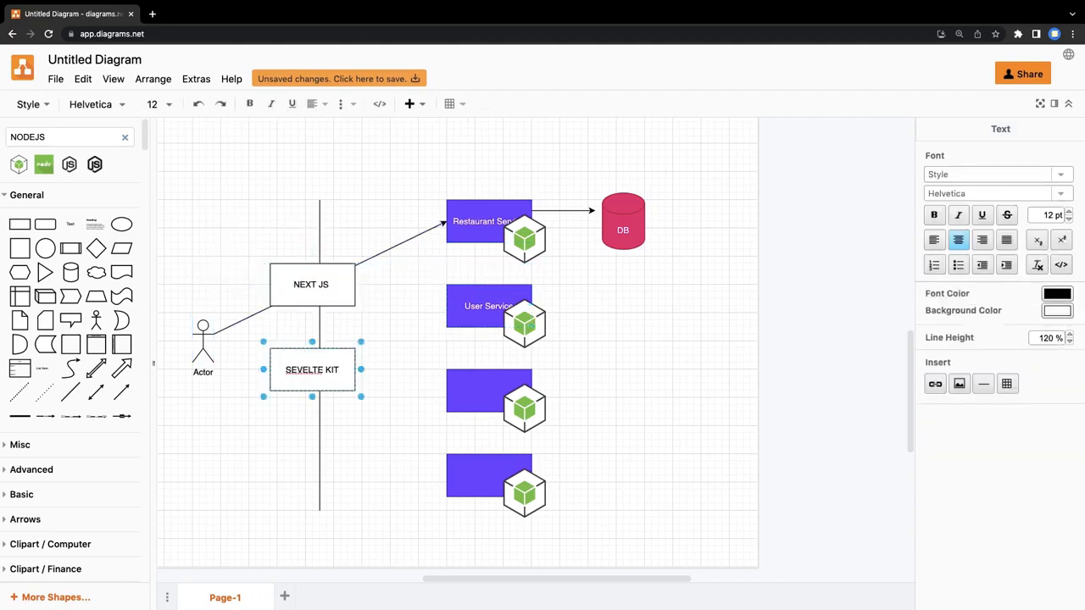
{"action": "left_click", "coordinate": [280, 437]}
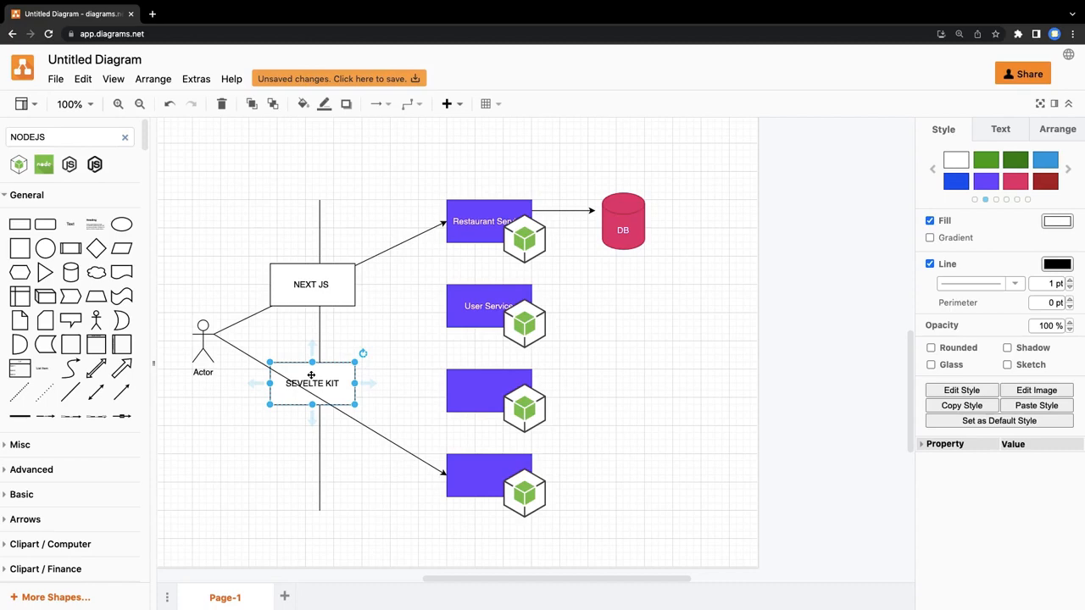
Snap the SEVELTE KIT box directly beneath NEXT JS and review the linked boxes.
{"action": "left_click_drag", "start_coordinate": [312, 383], "coordinate": [312, 363]}
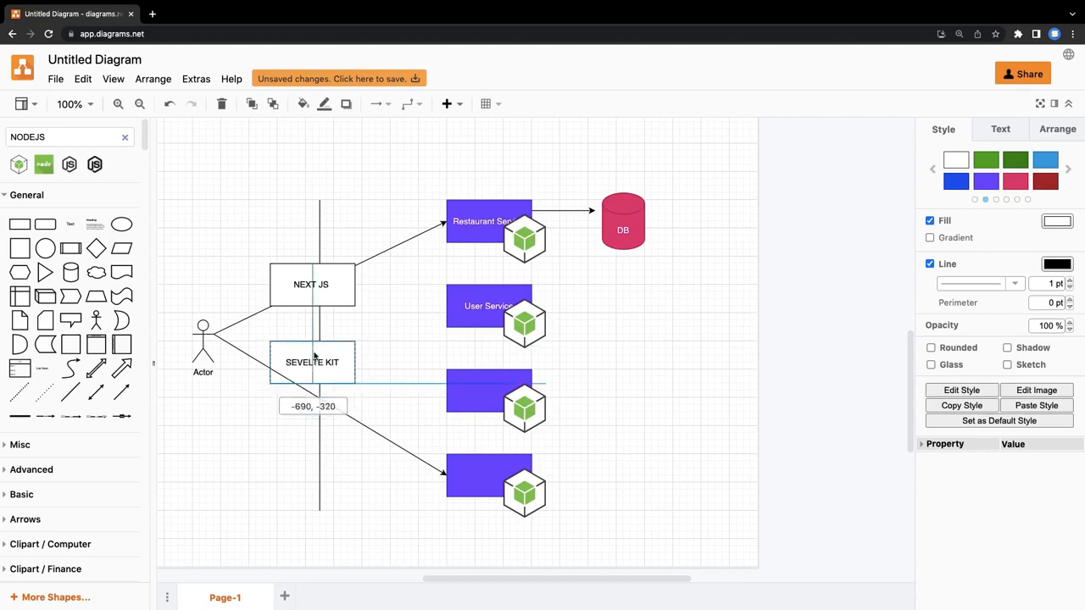
{"action": "left_click_drag", "start_coordinate": [312, 363], "coordinate": [312, 325]}
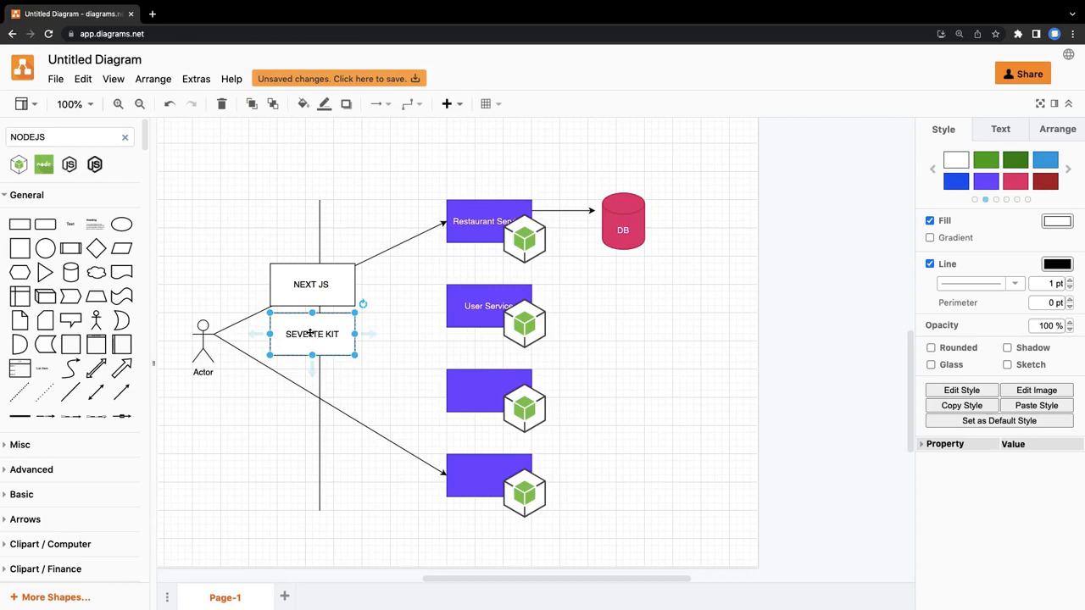
{"action": "left_click", "coordinate": [312, 285]}
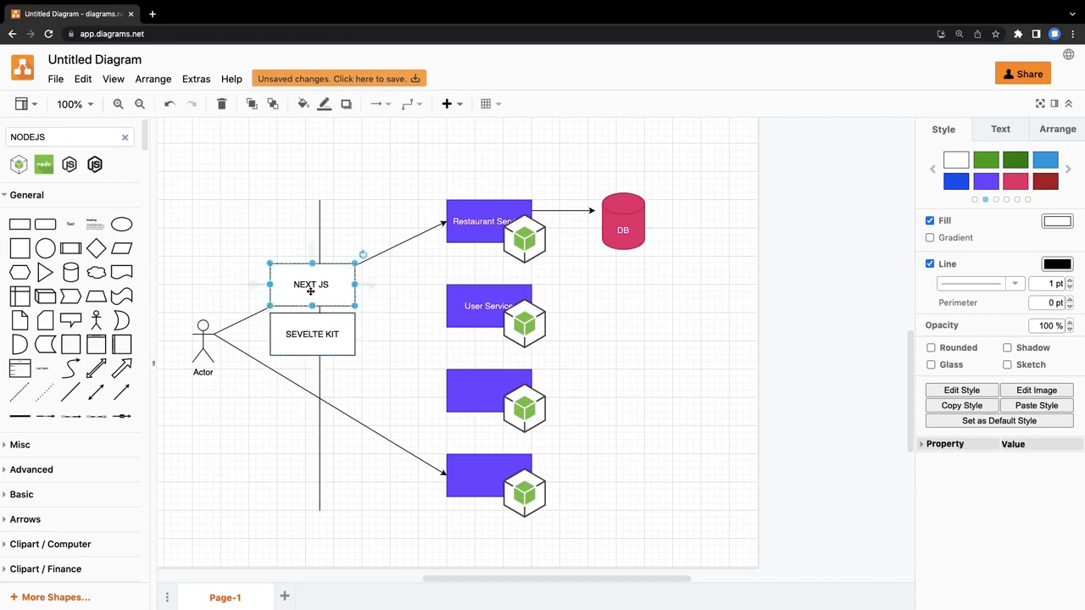
{"action": "left_click", "coordinate": [312, 332]}
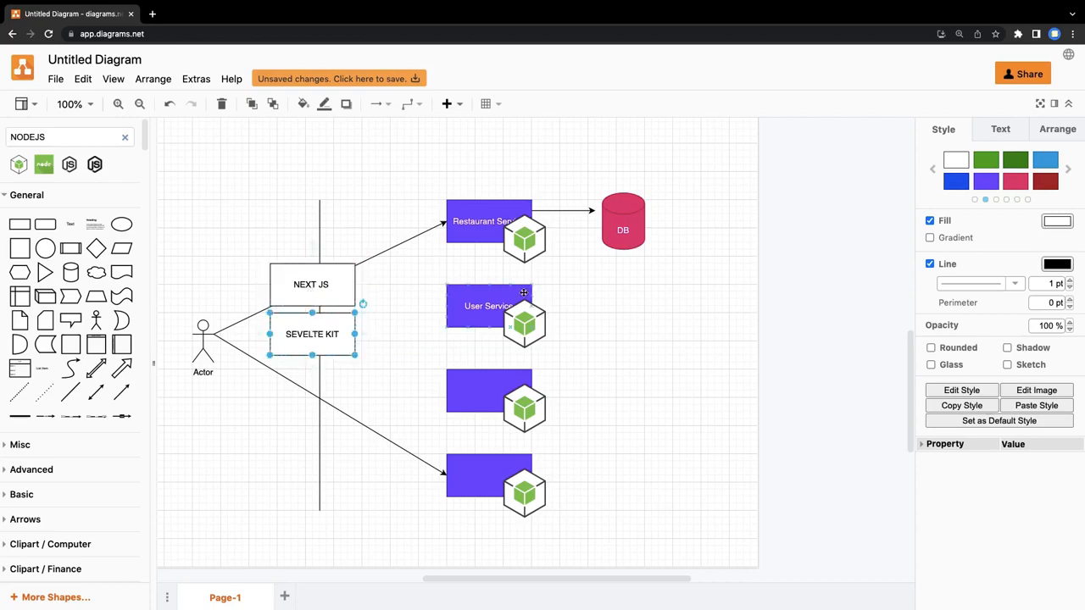
{"action": "left_click", "coordinate": [489, 220]}
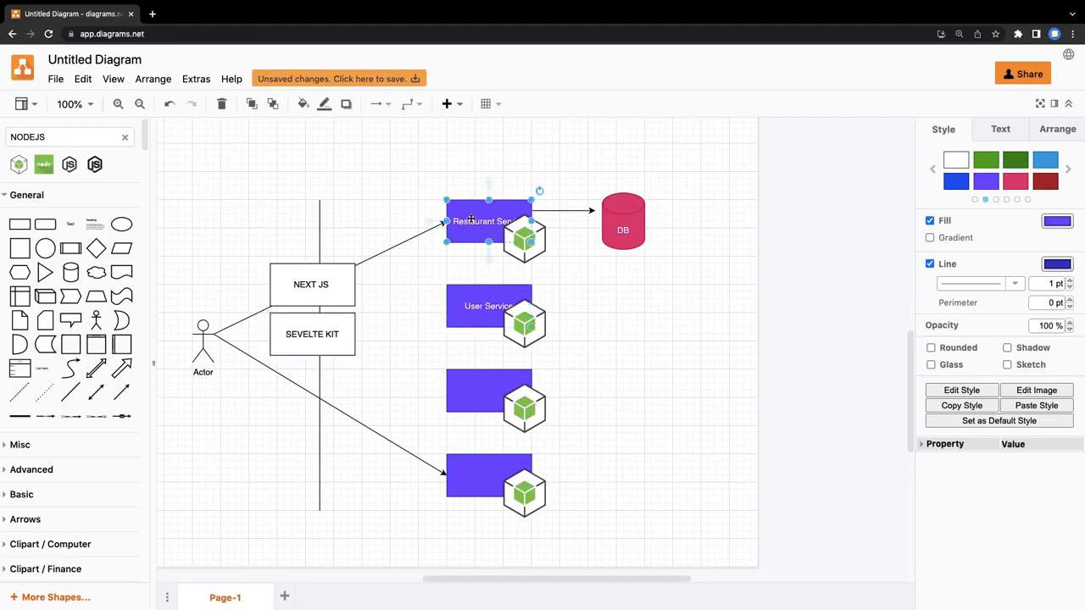
{"action": "left_click", "coordinate": [312, 285]}
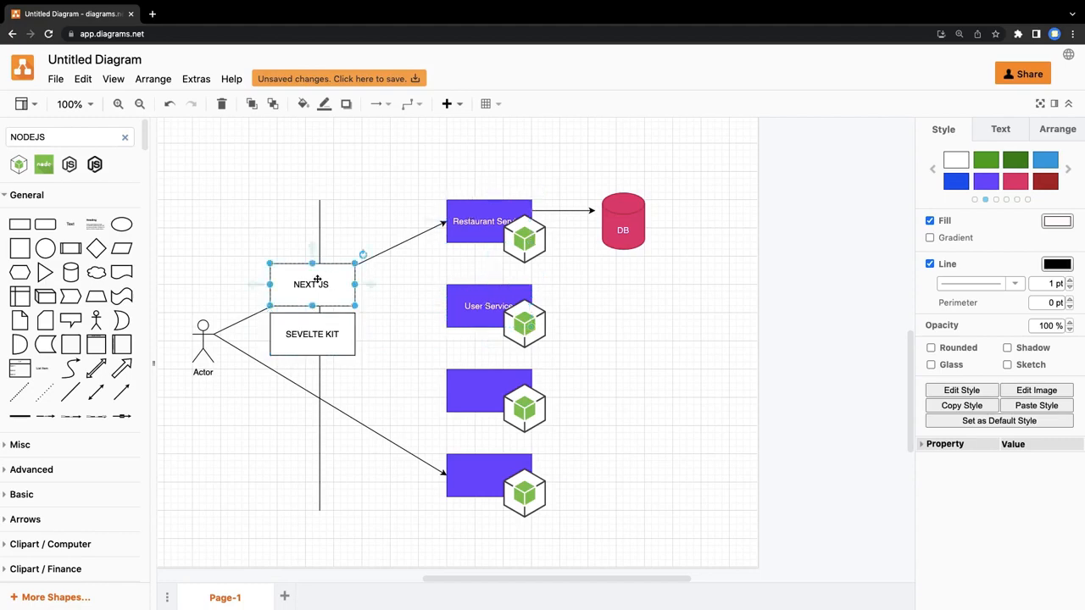